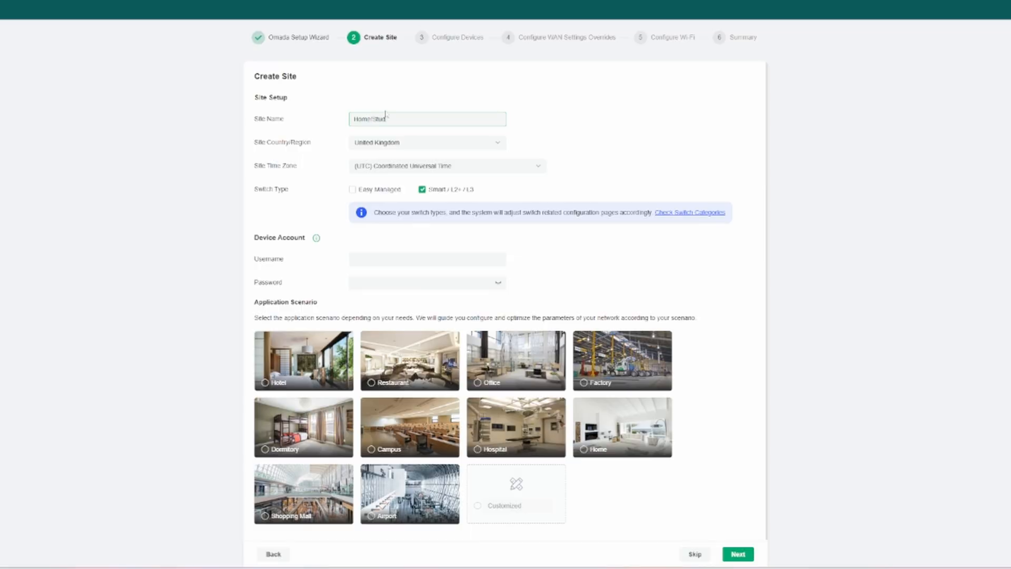
# Set the site time zone to London, scenario to Home, and enter the device account password
pyautogui.click(447, 166)
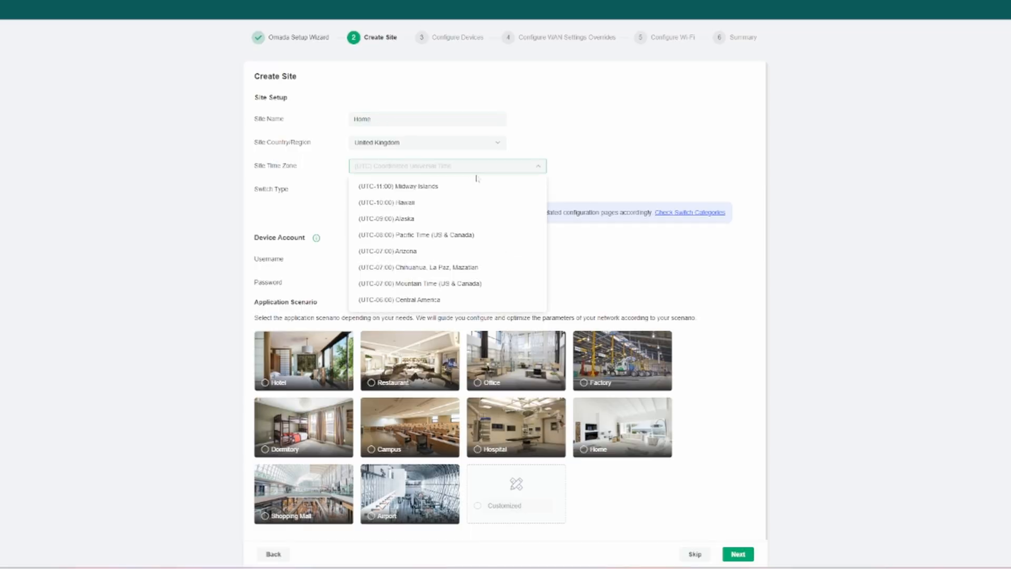
pyautogui.scroll(-3)
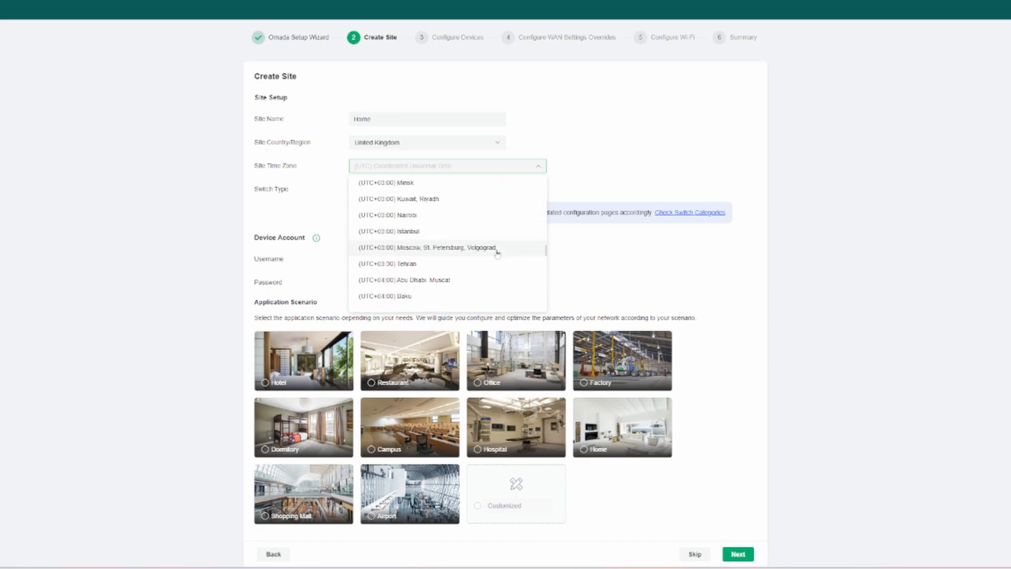
pyautogui.click(446, 166)
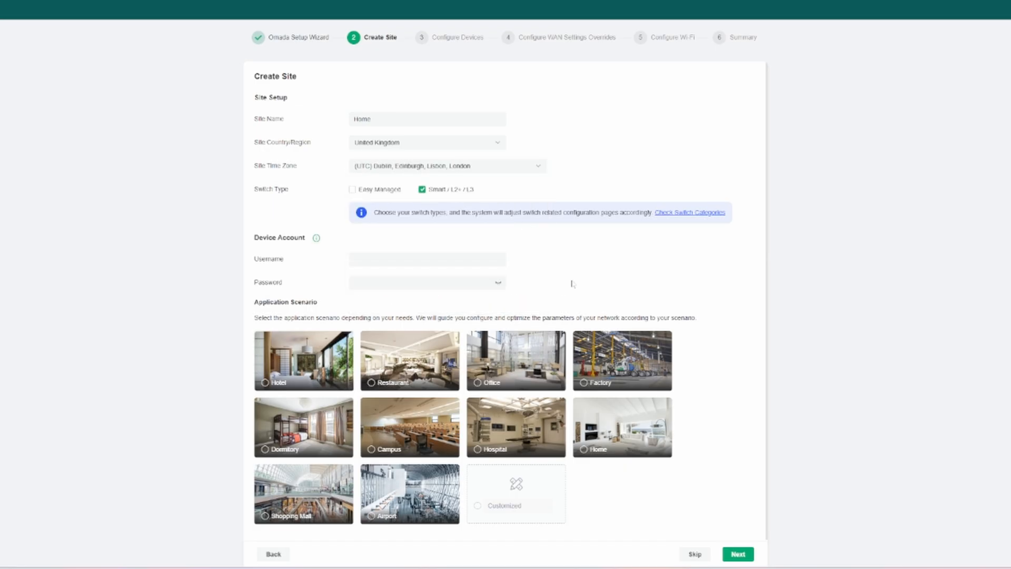
pyautogui.click(584, 446)
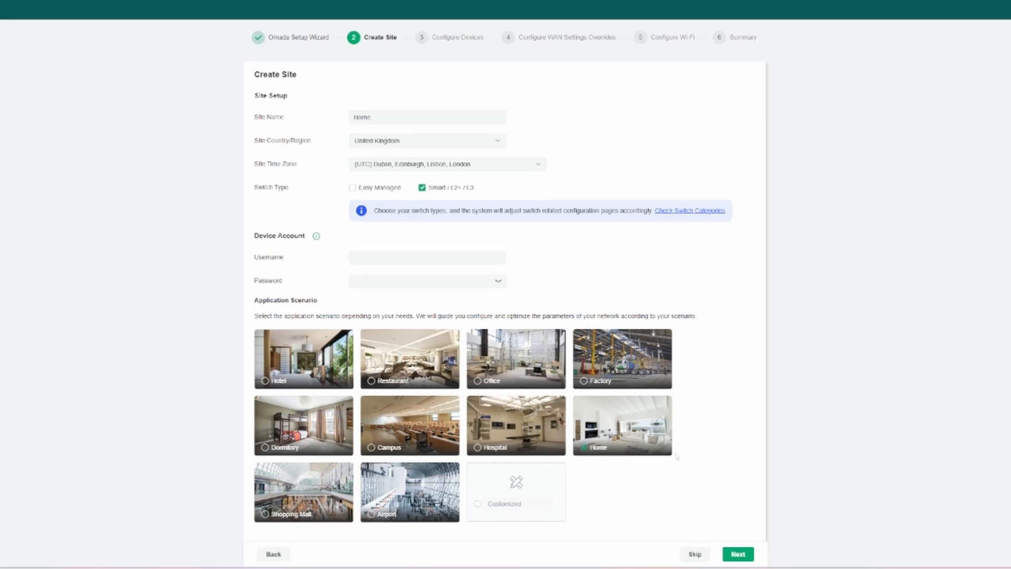
pyautogui.write('password')
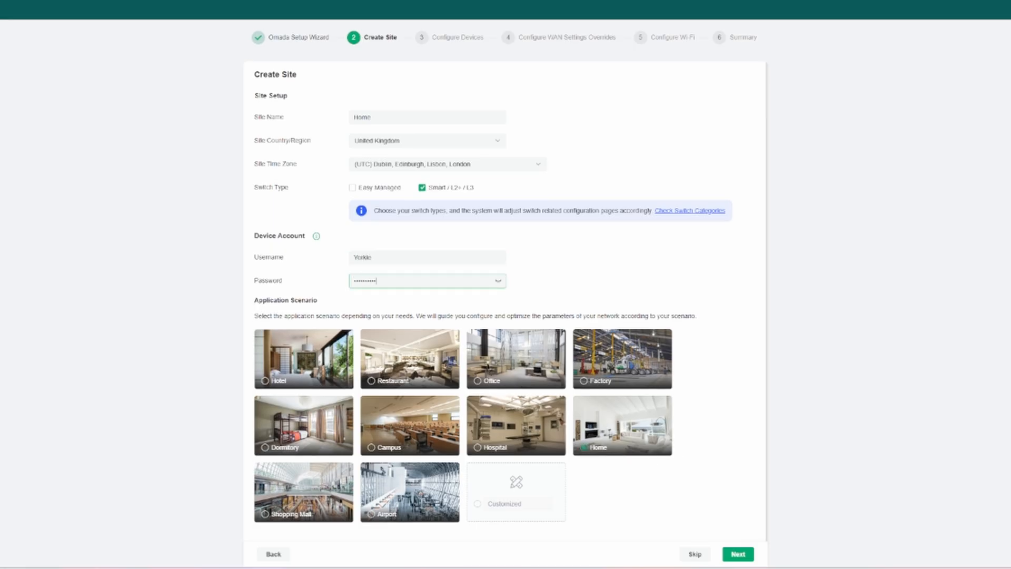
# Advance through device configuration to the WAN settings overrides step
pyautogui.click(738, 553)
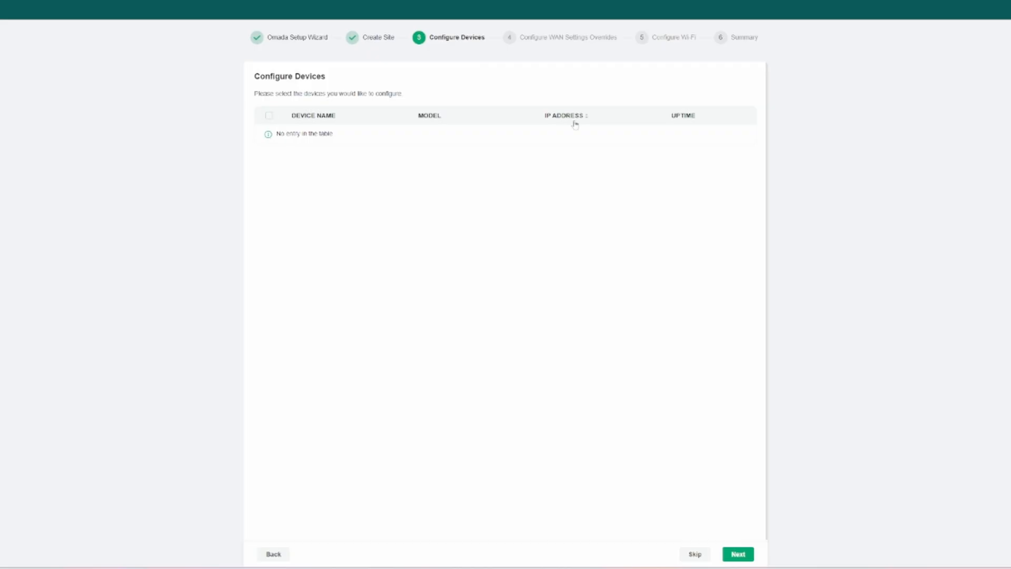
pyautogui.click(736, 553)
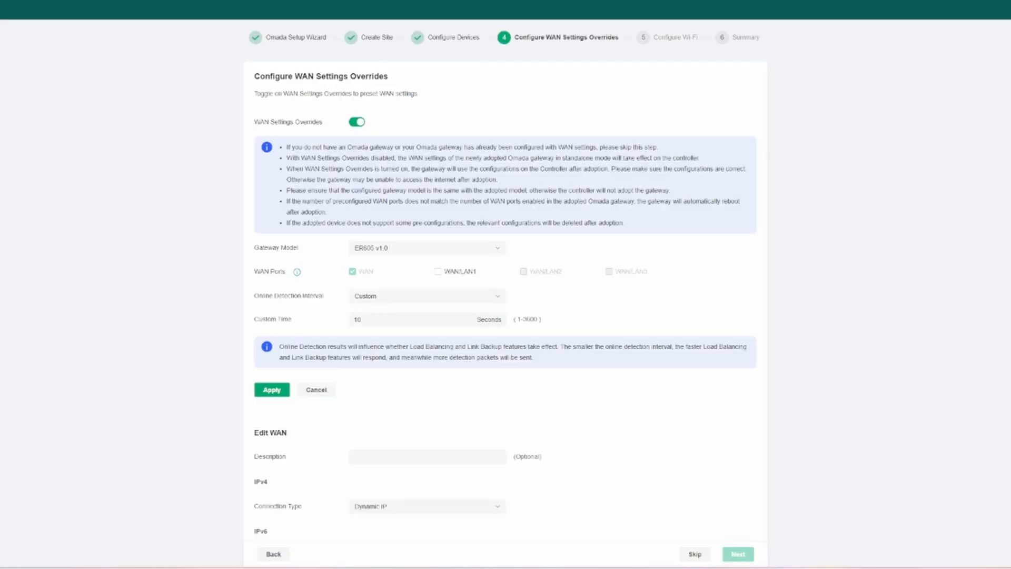